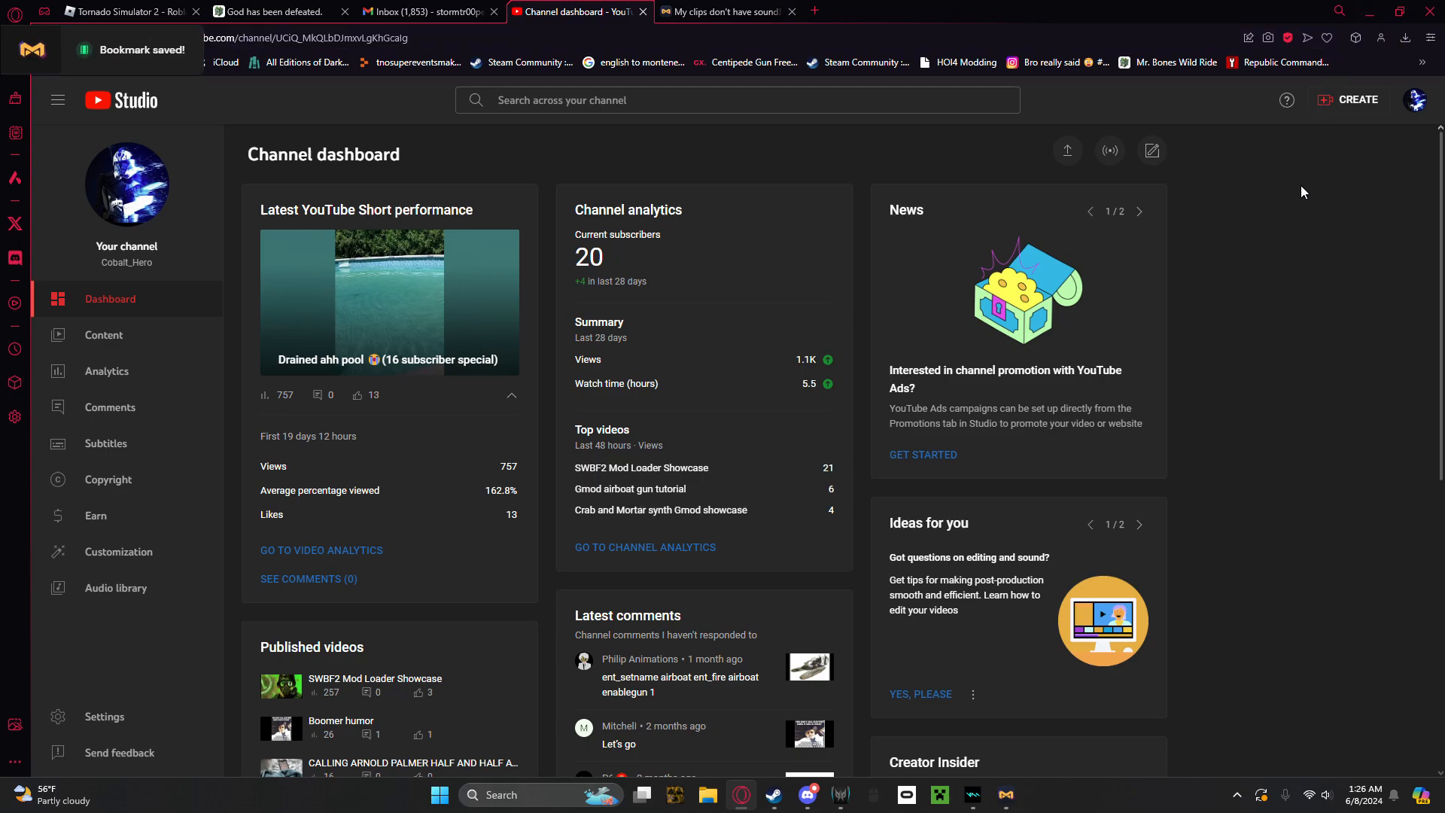
mouse_move(1005, 404)
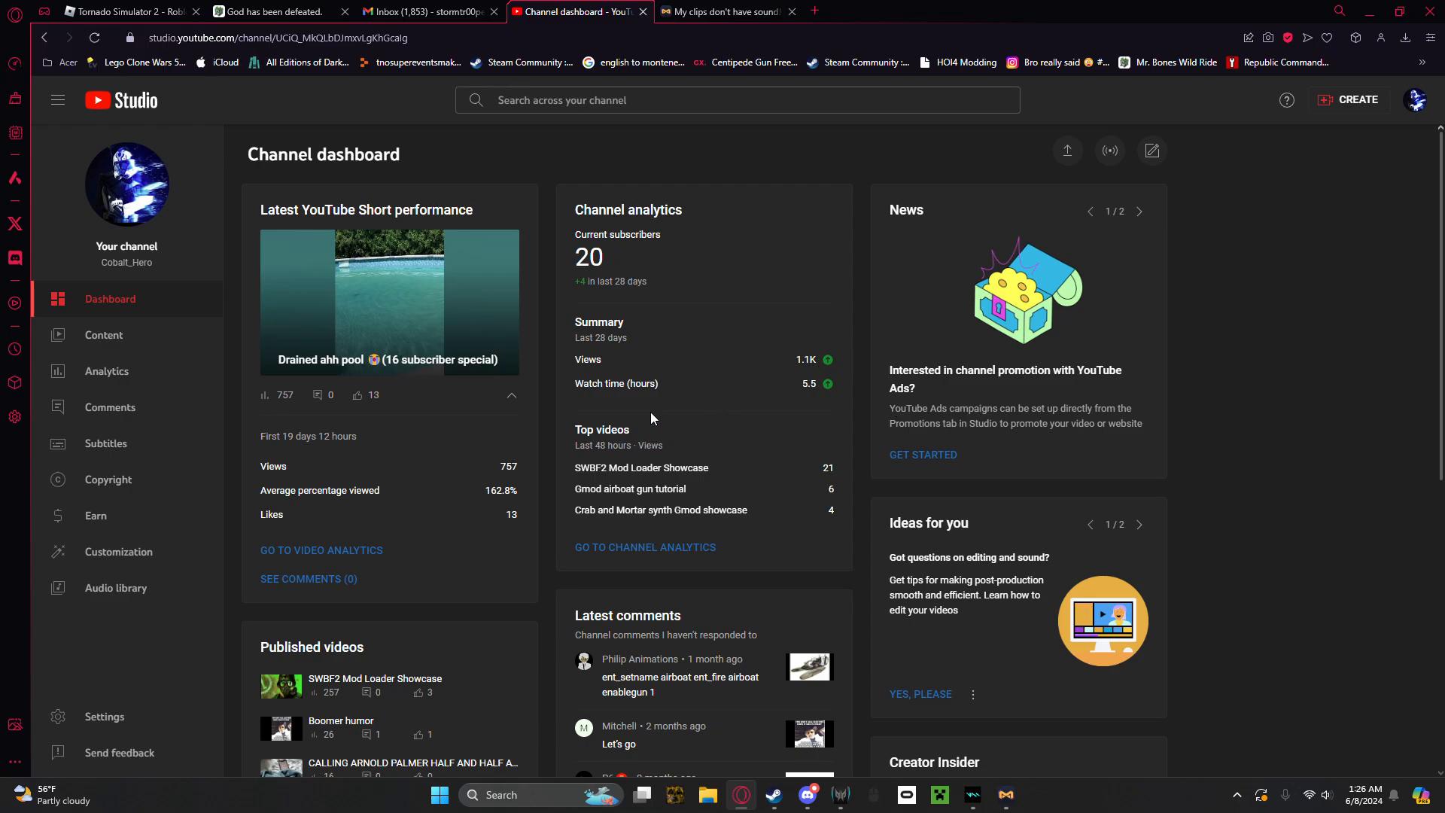
mouse_move(599, 300)
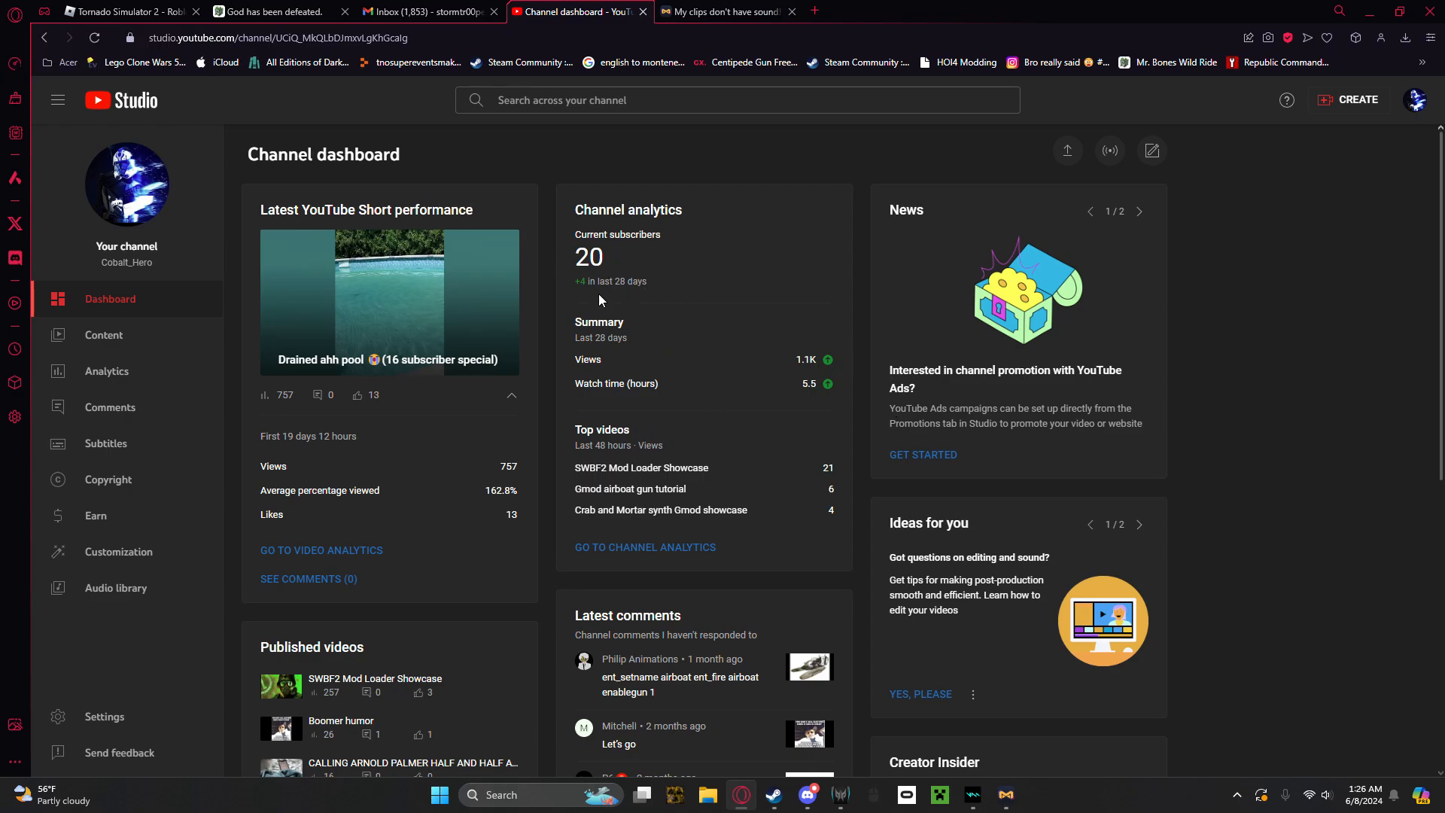
Step: Browse the channel dashboard and switch to the channel Analytics overview
scroll(down, 3)
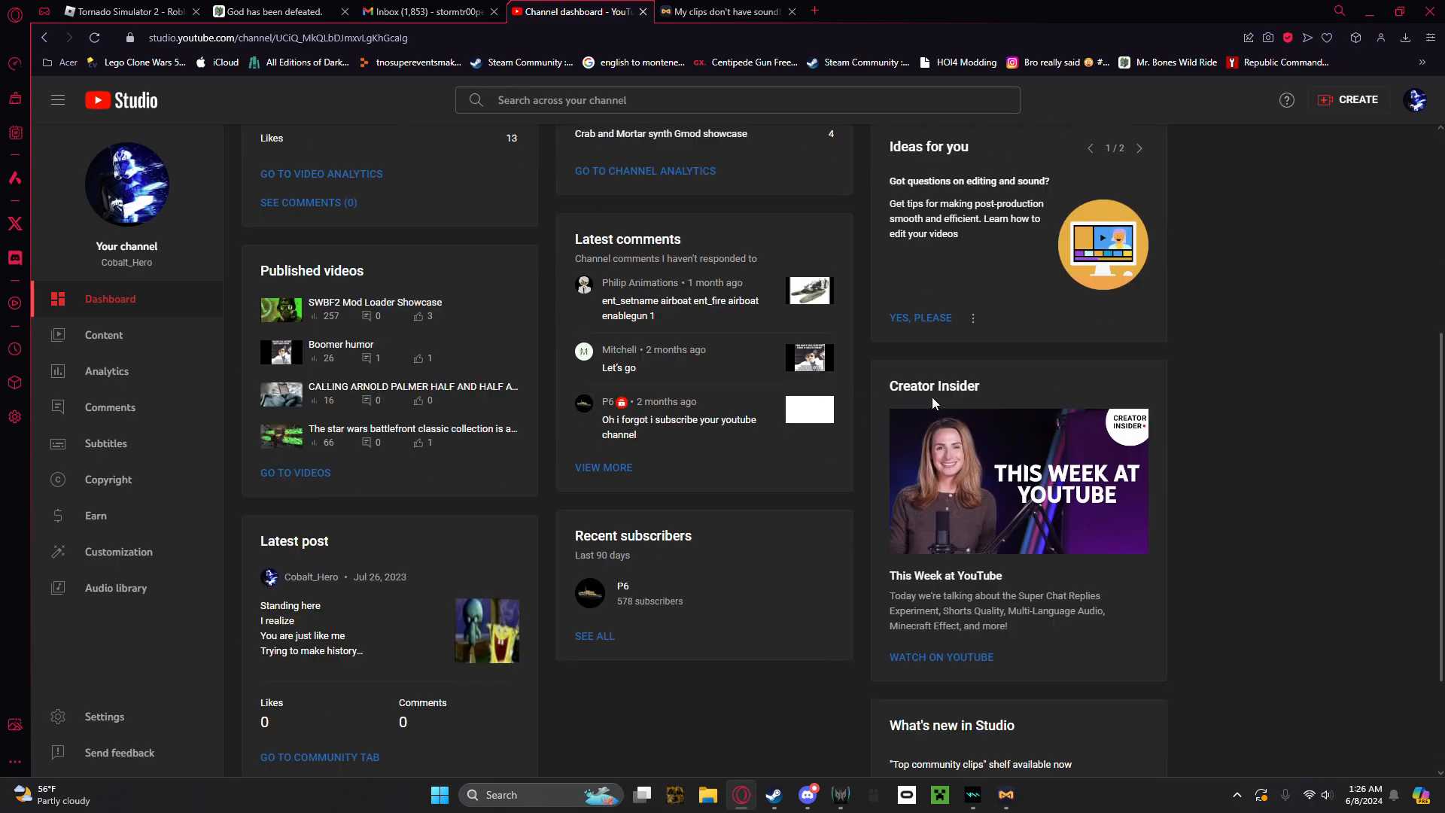
scroll(up, 3)
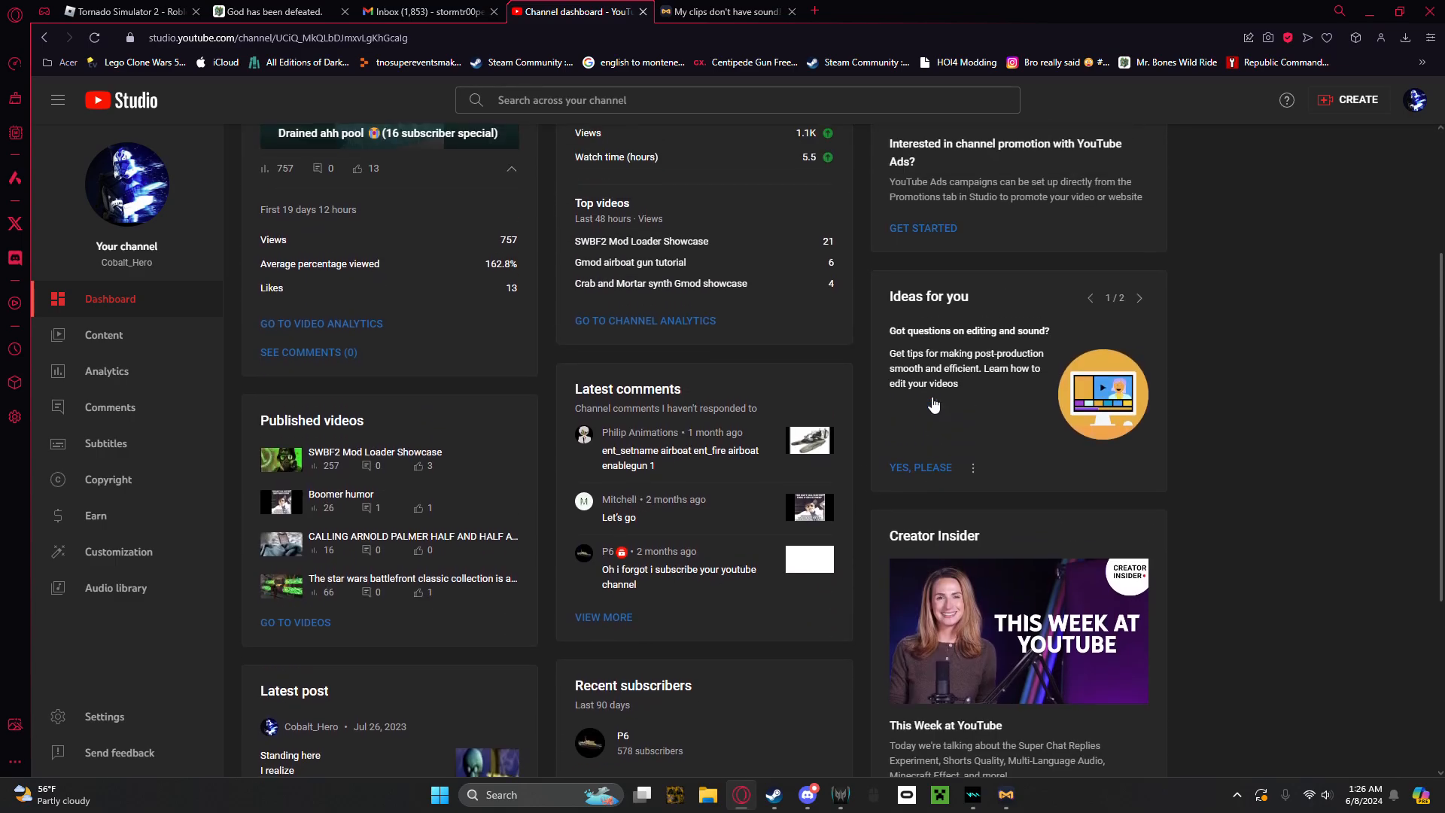
scroll(up, 3)
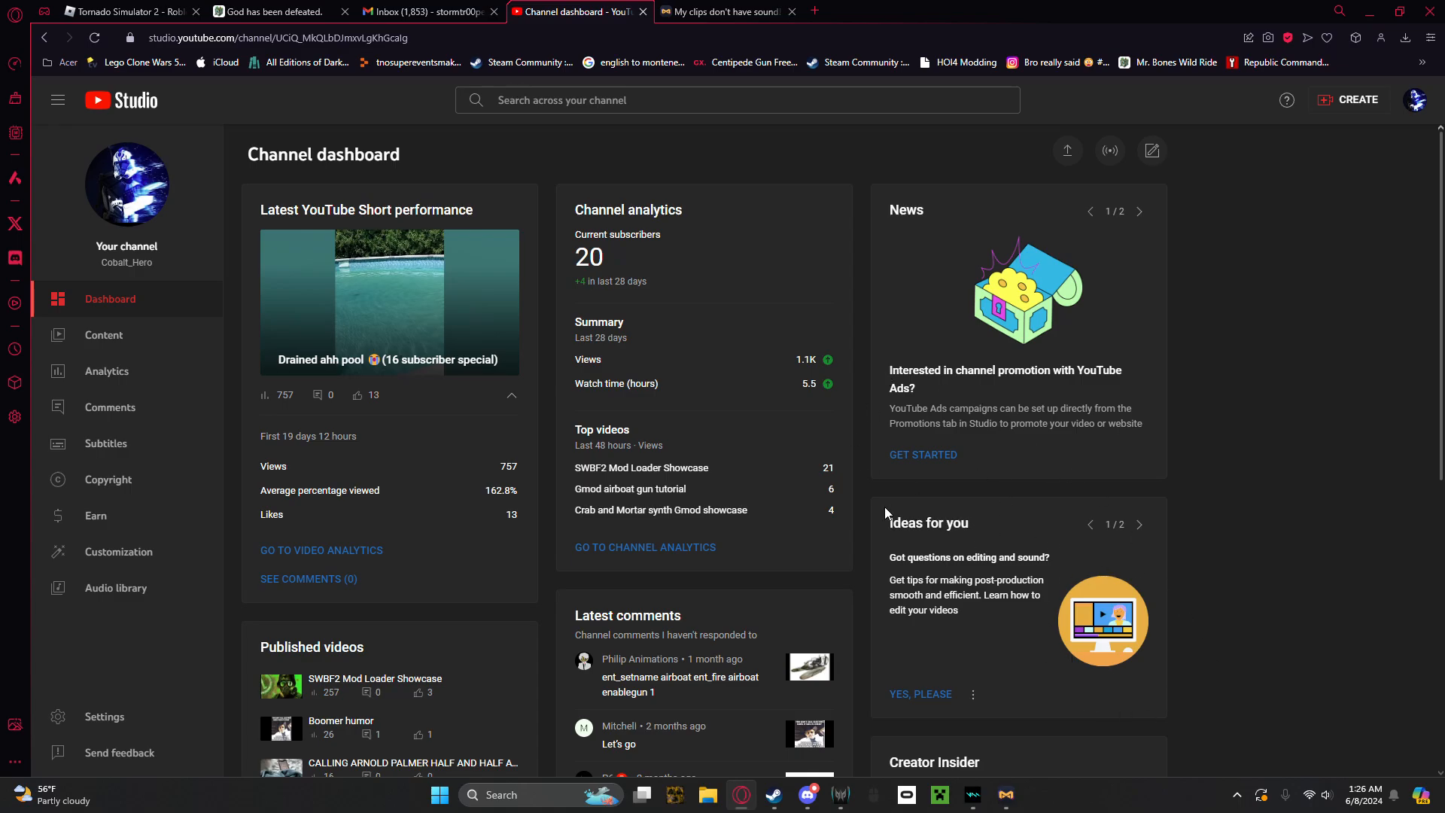
scroll(down, 3)
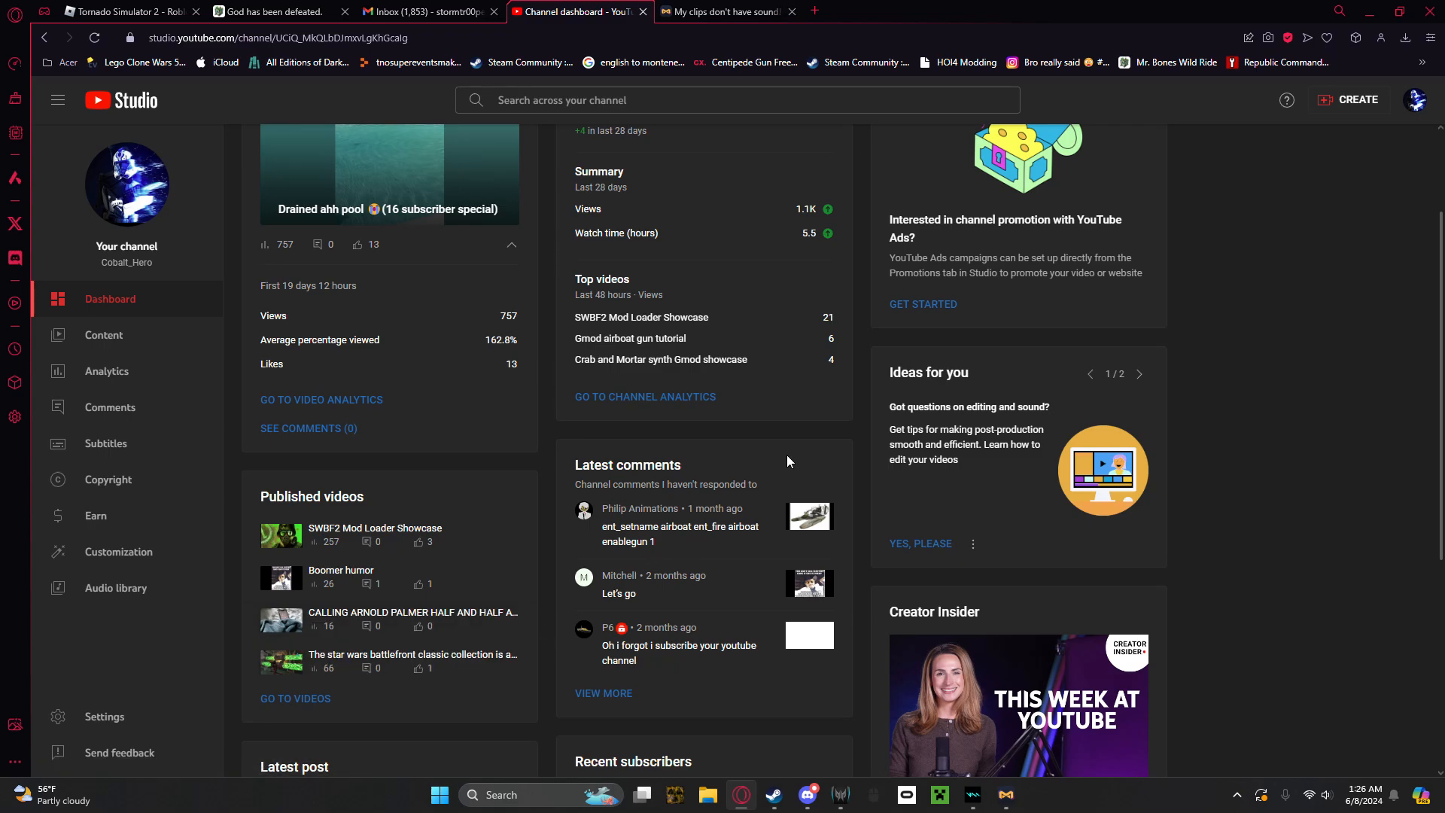
scroll(up, 3)
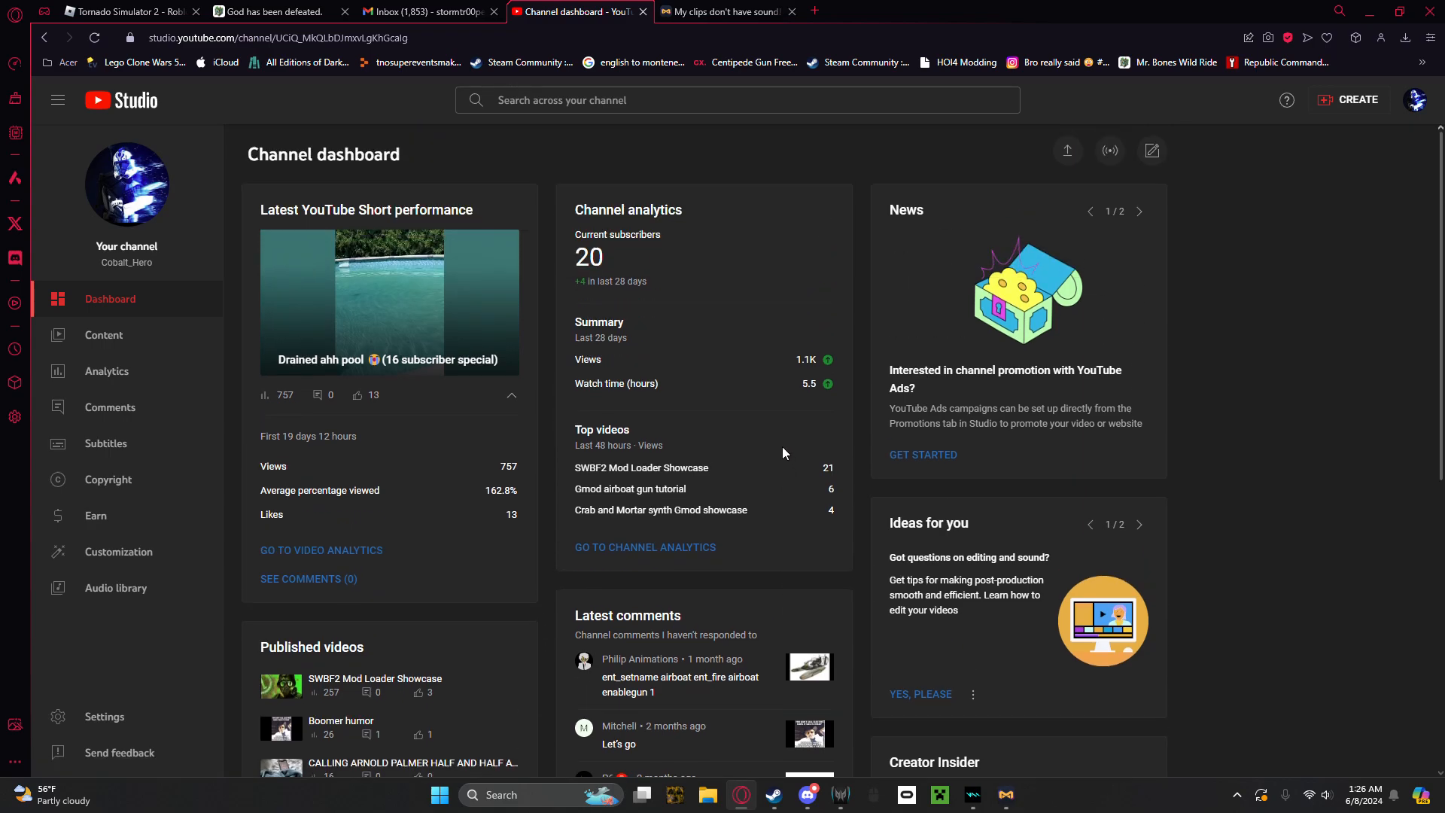
mouse_move(669, 295)
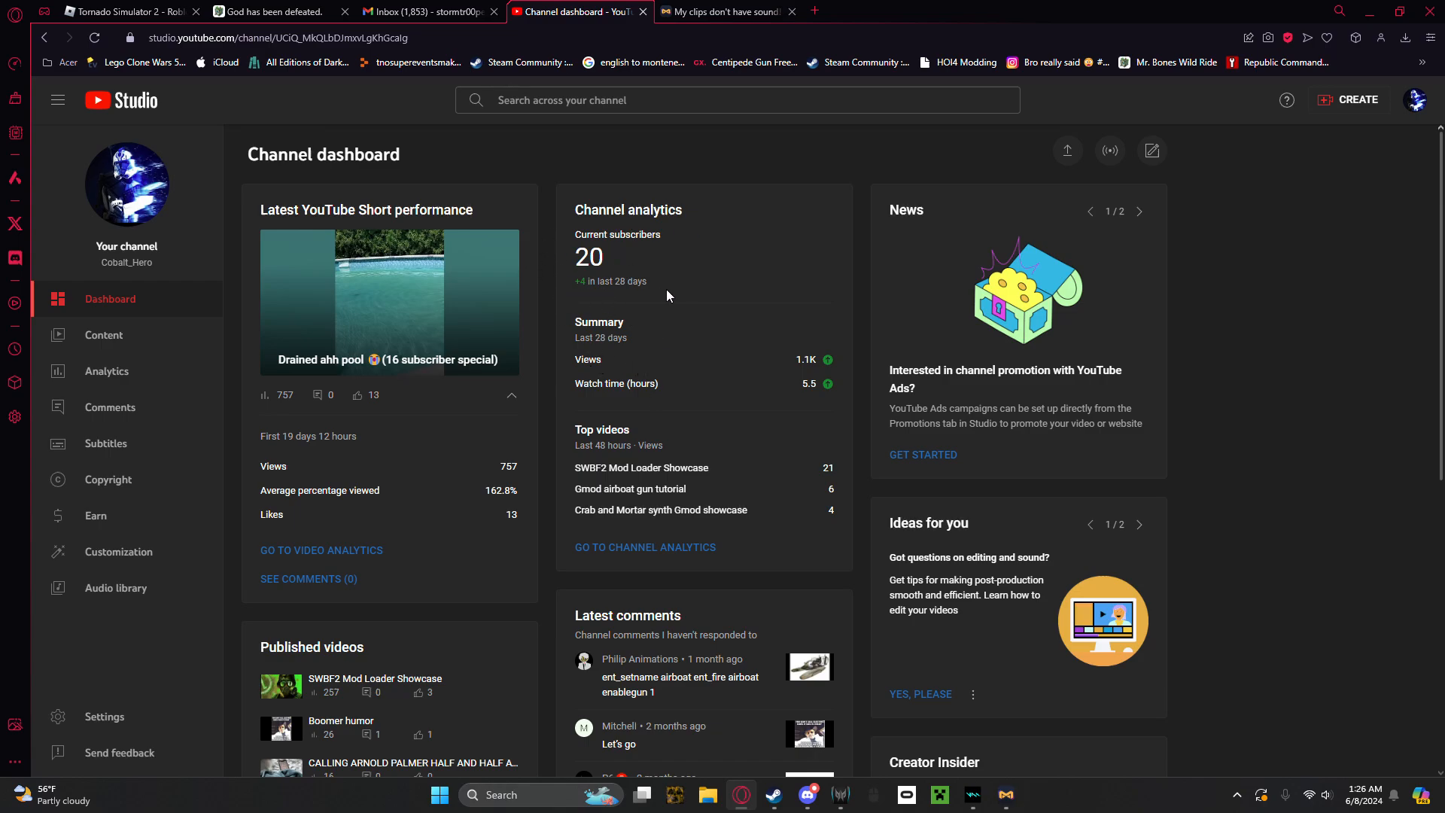
mouse_move(285, 469)
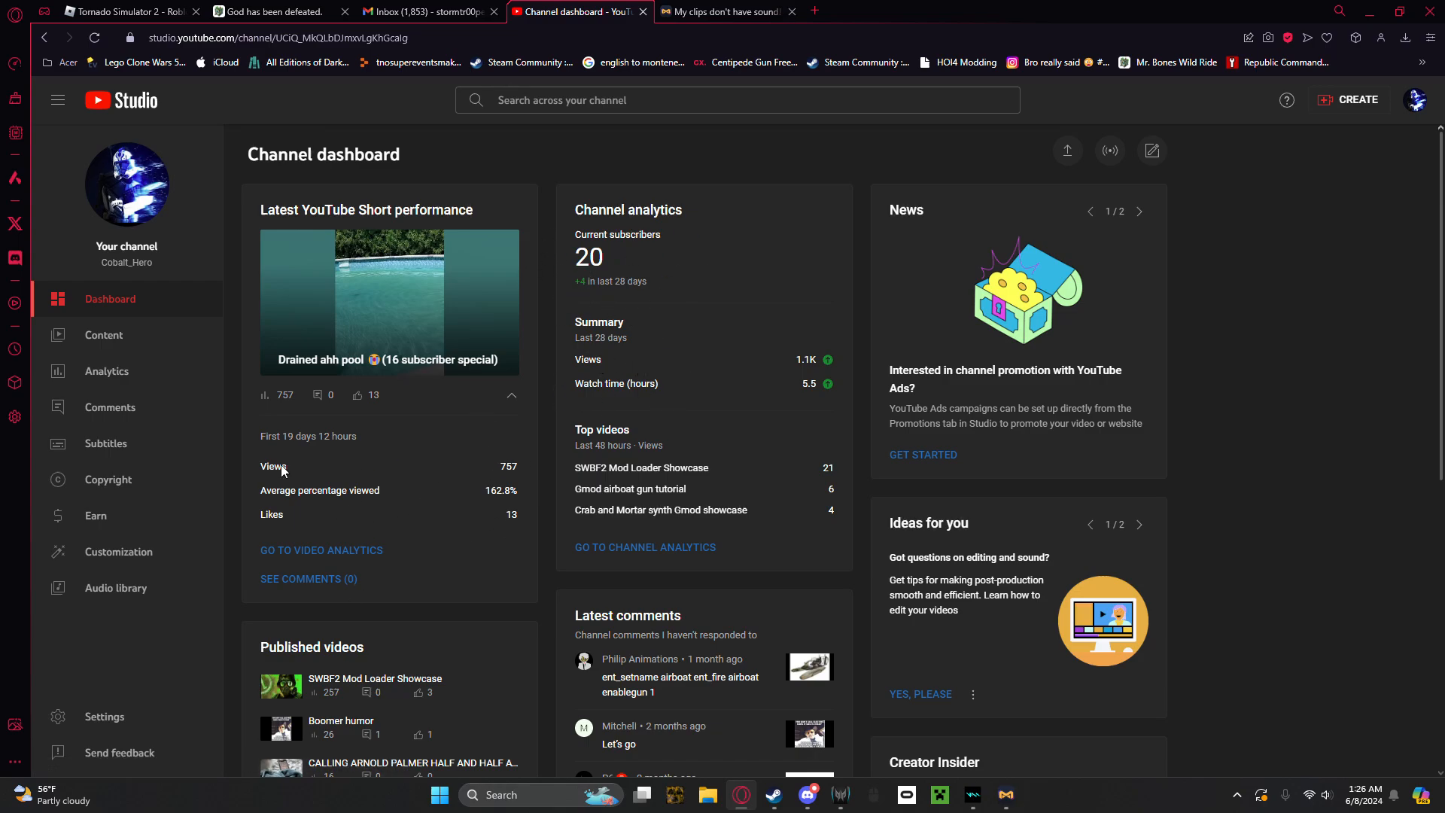
mouse_move(214, 378)
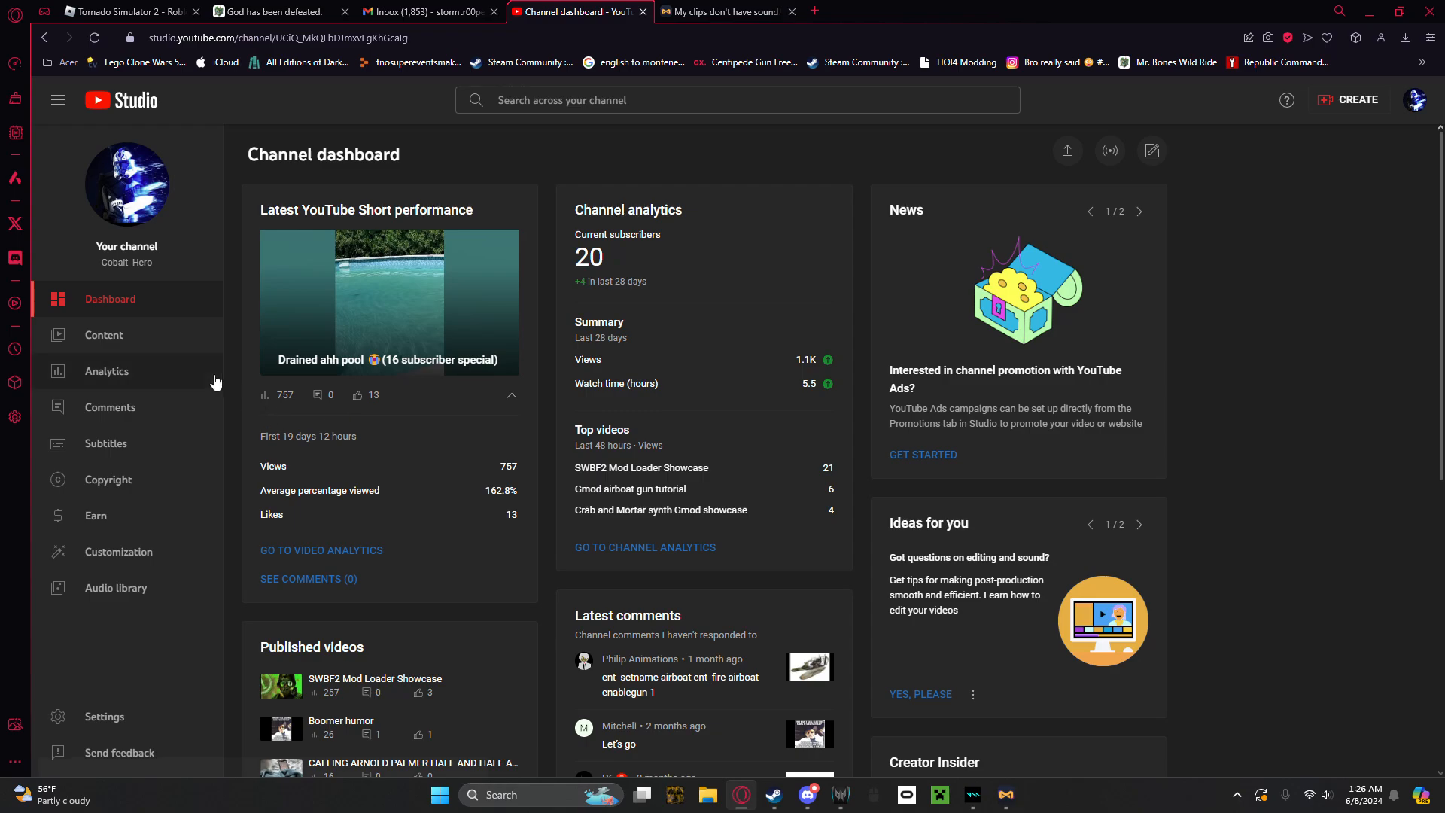
click(105, 371)
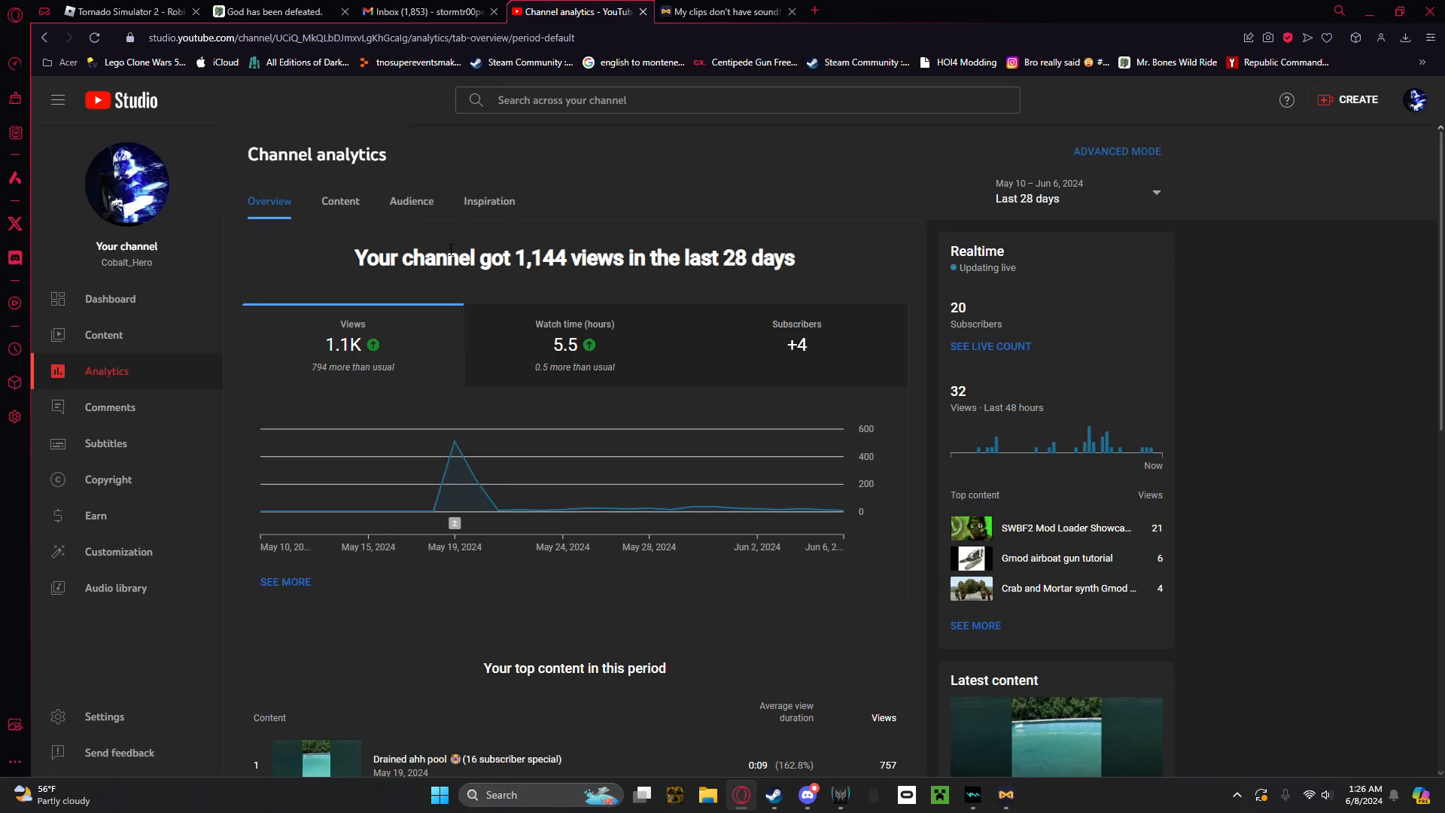
mouse_move(453, 441)
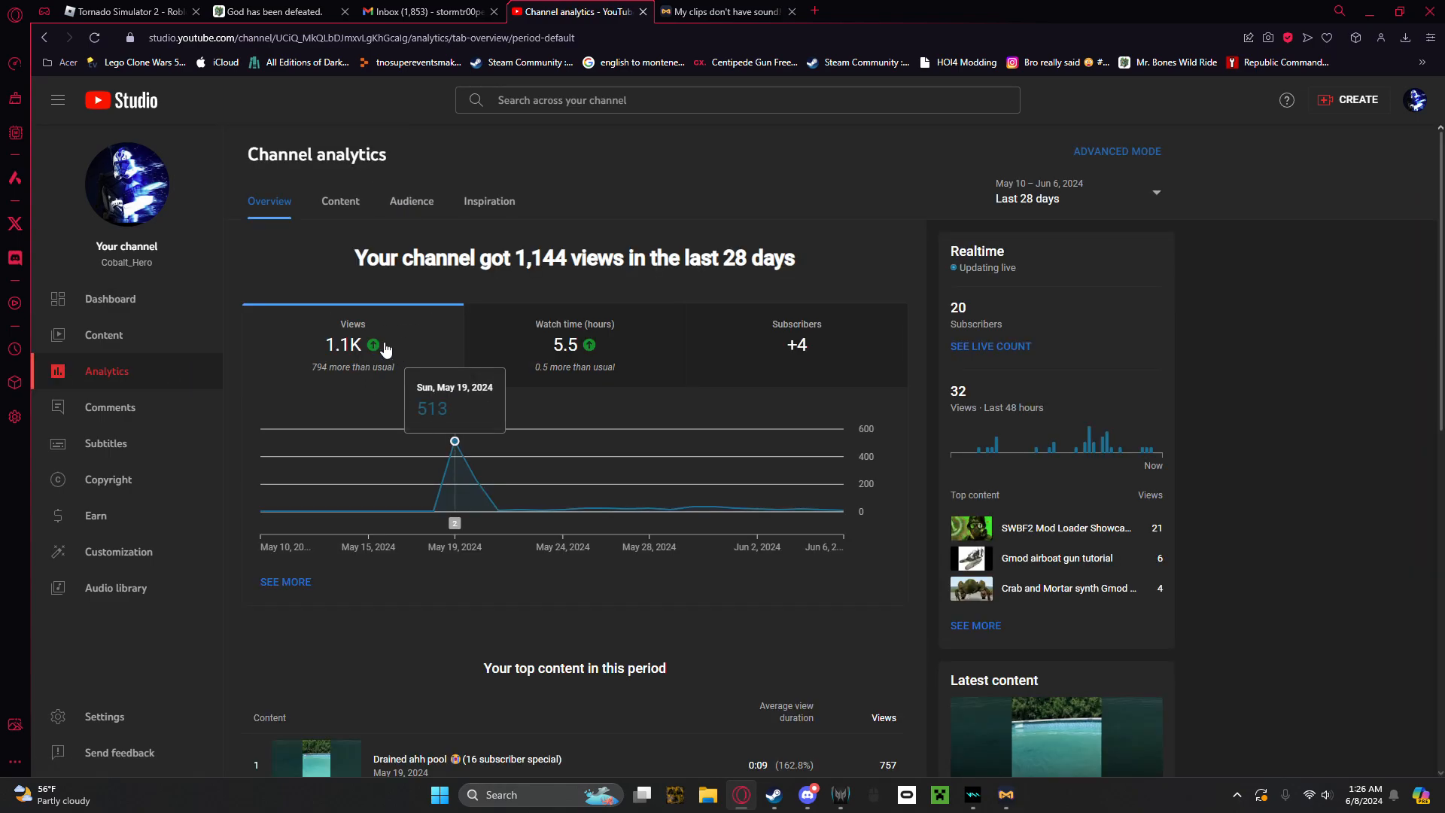
mouse_move(954, 223)
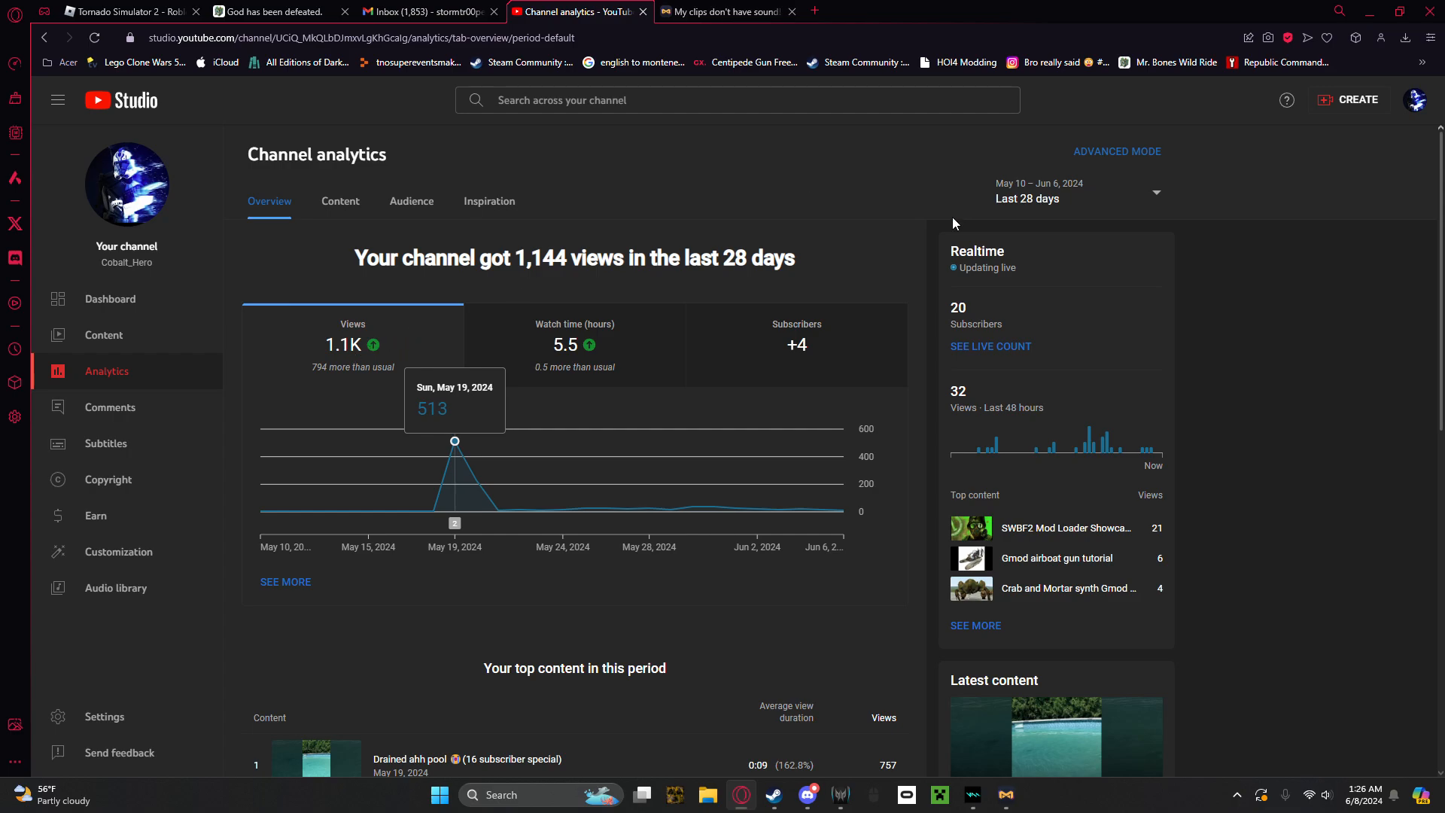
mouse_move(1107, 461)
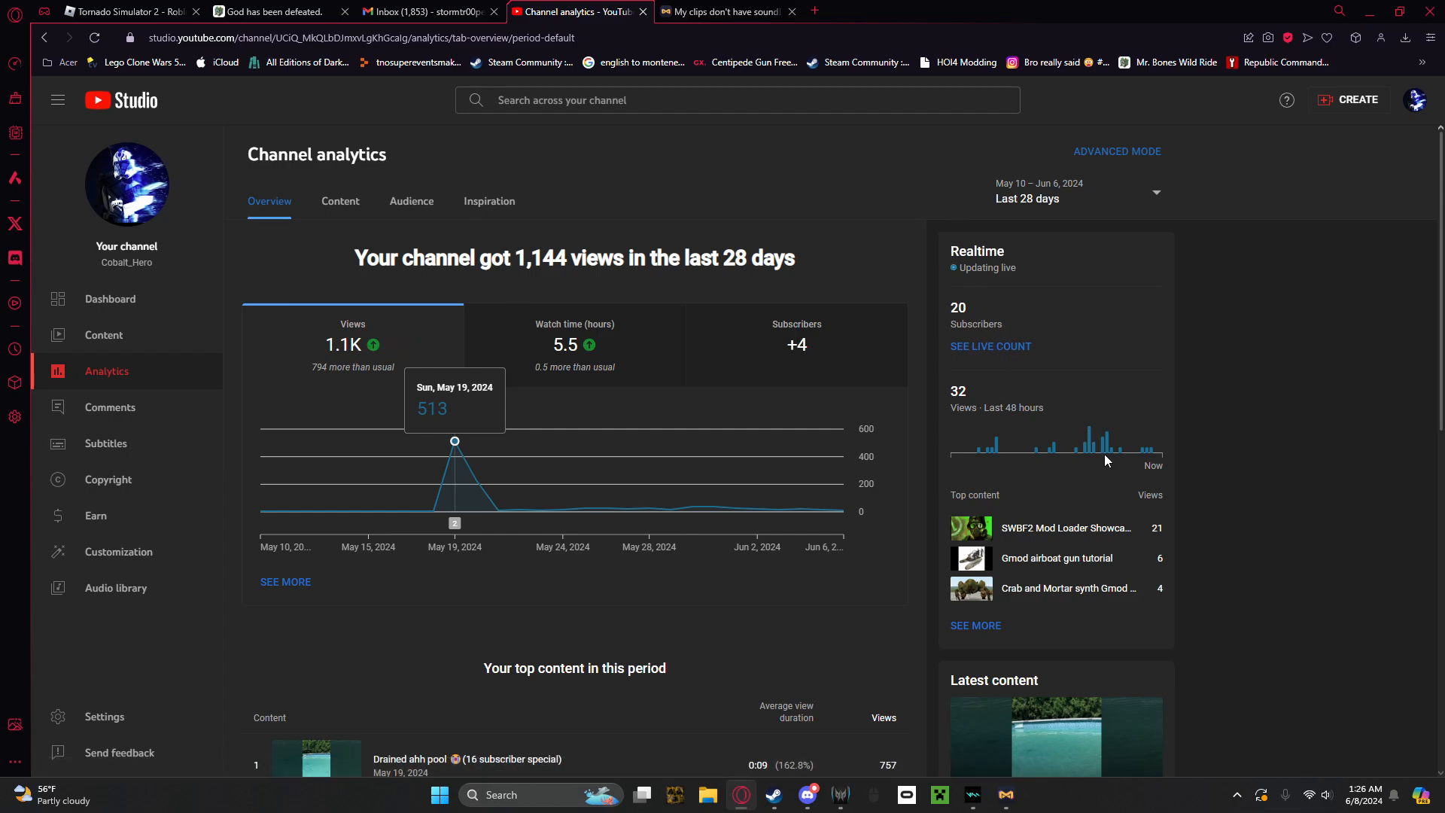
Step: Find the Crab and Mortar synth Gmod showcase in top content and view its analytics
scroll(down, 3)
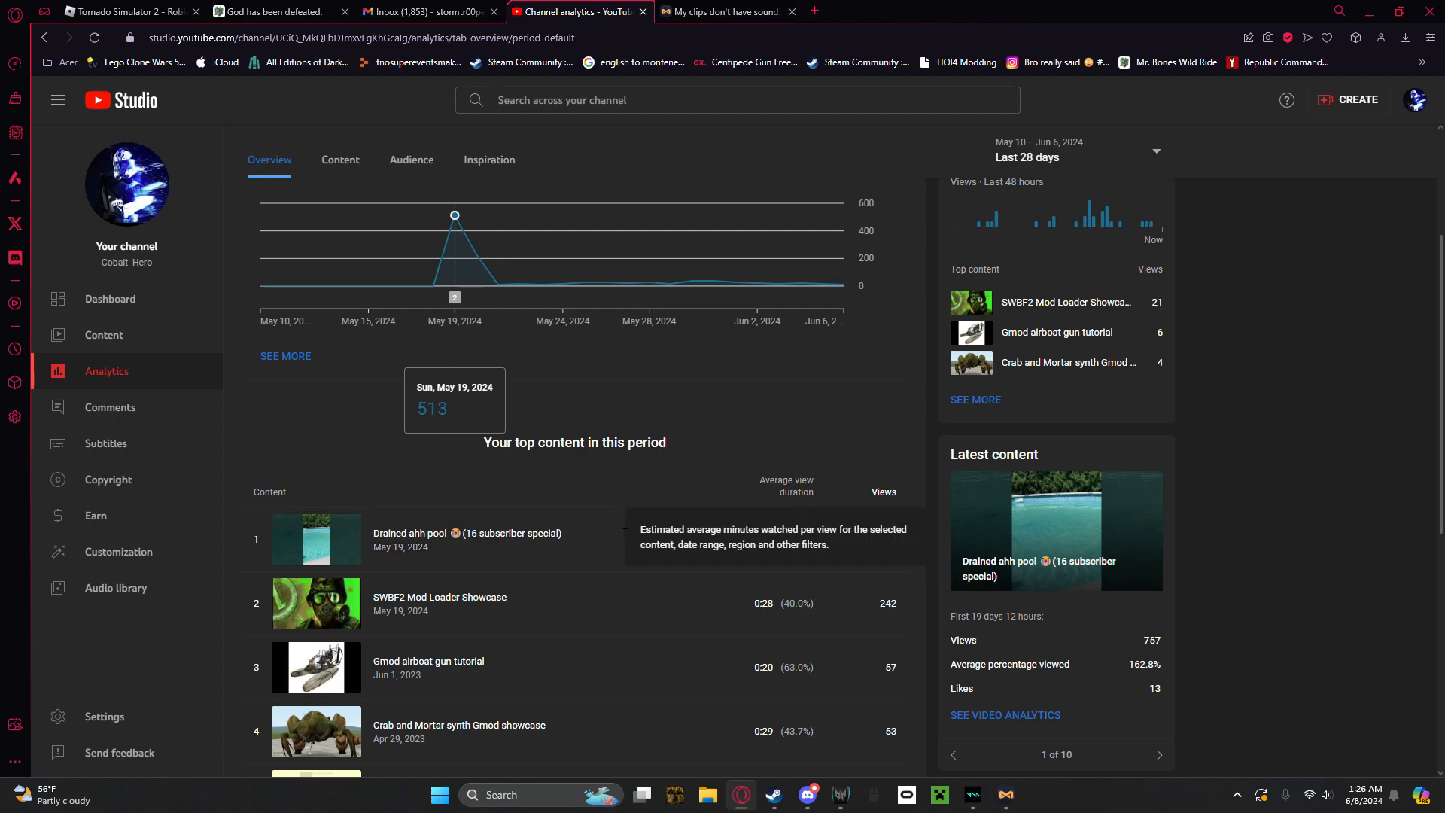
mouse_move(138, 487)
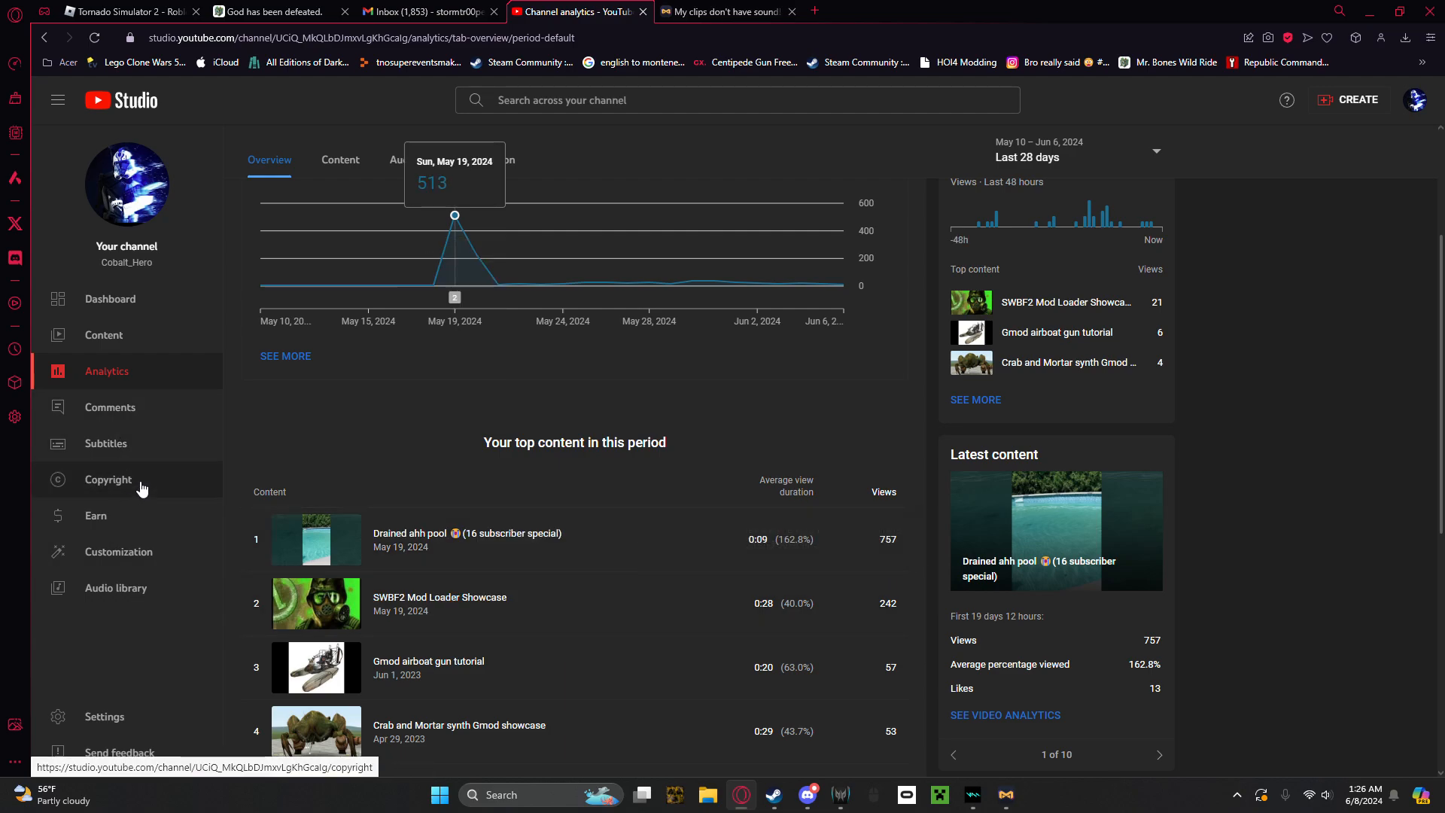
scroll(down, 3)
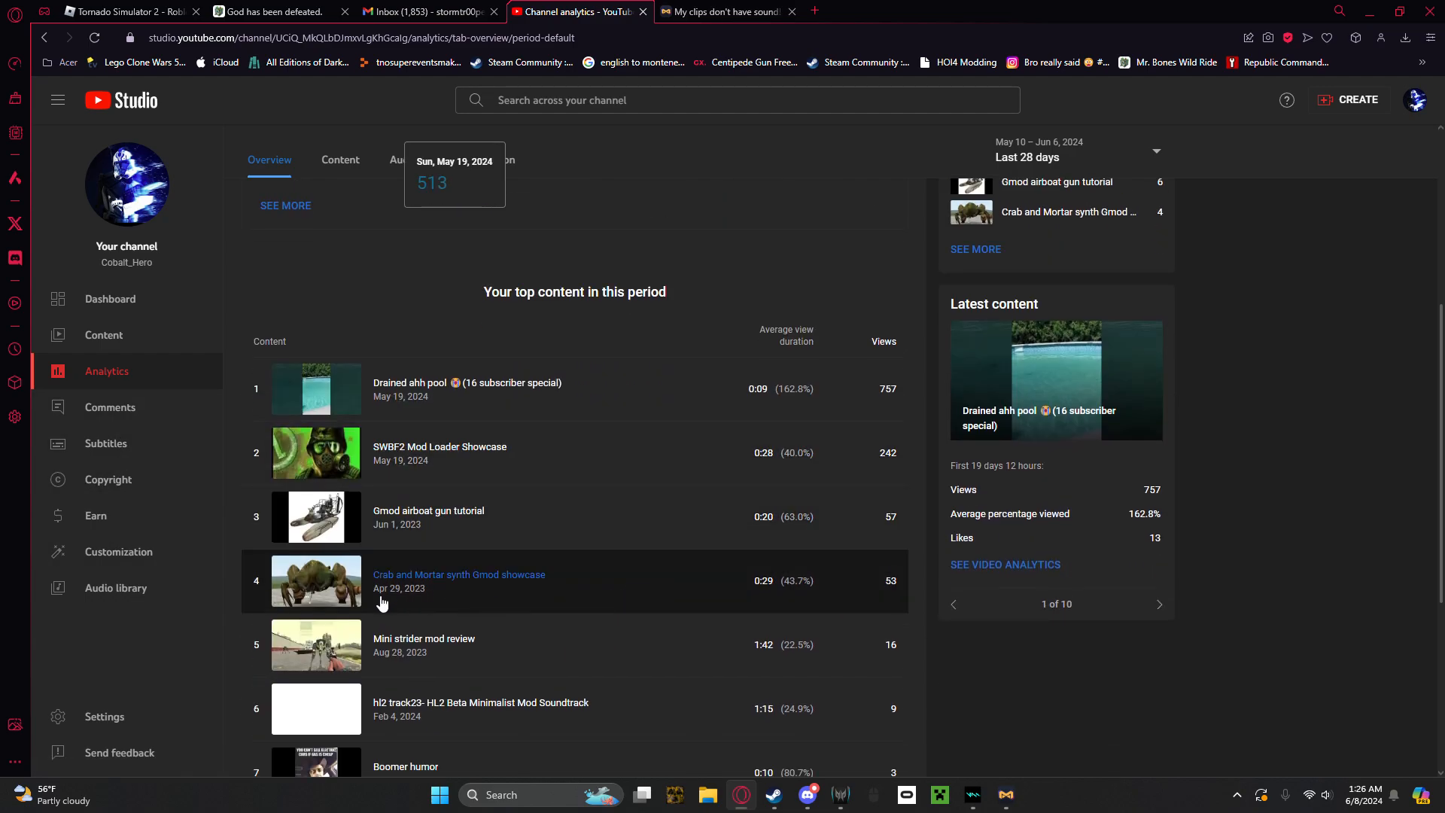
click(458, 573)
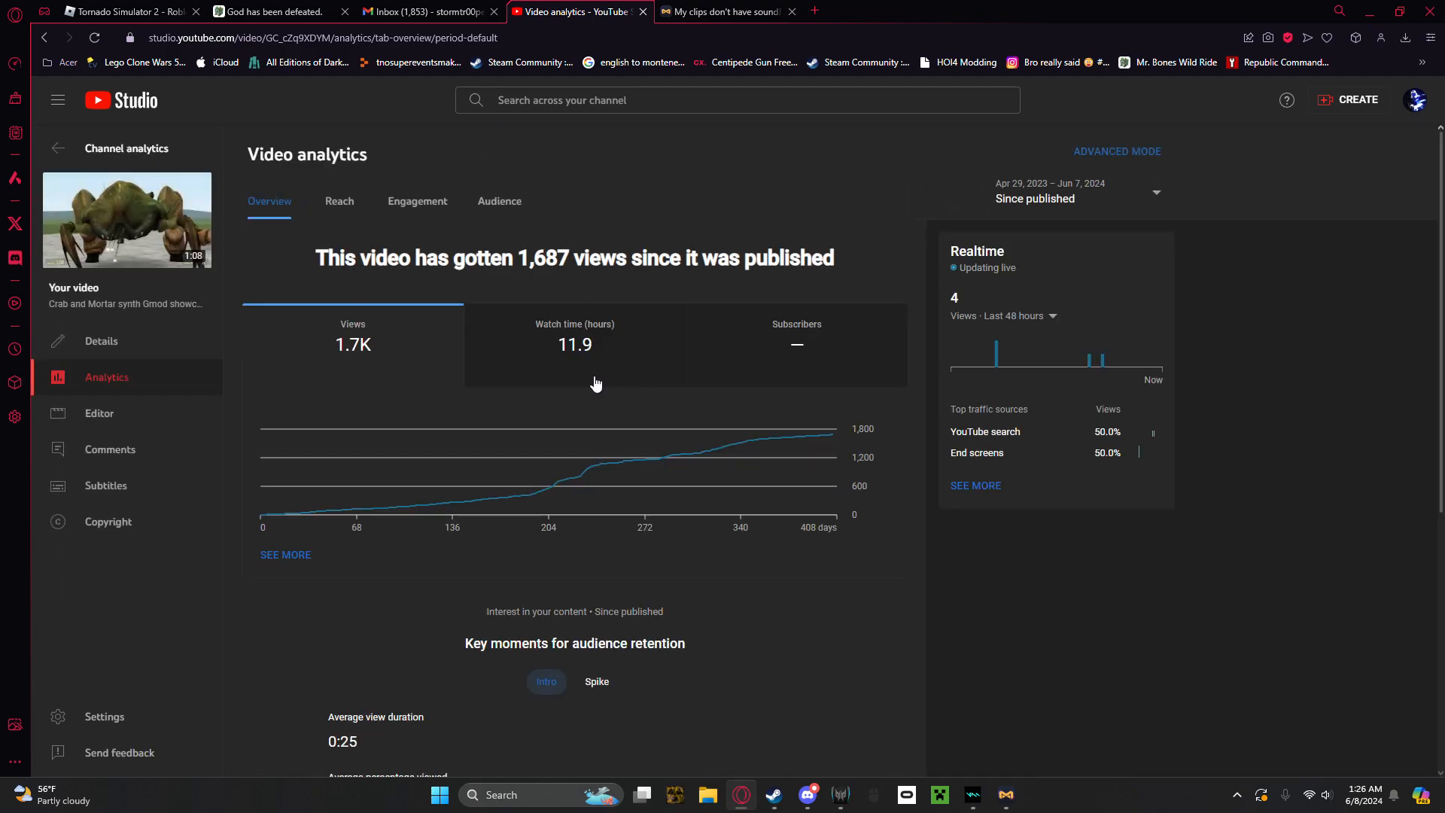
mouse_move(820, 435)
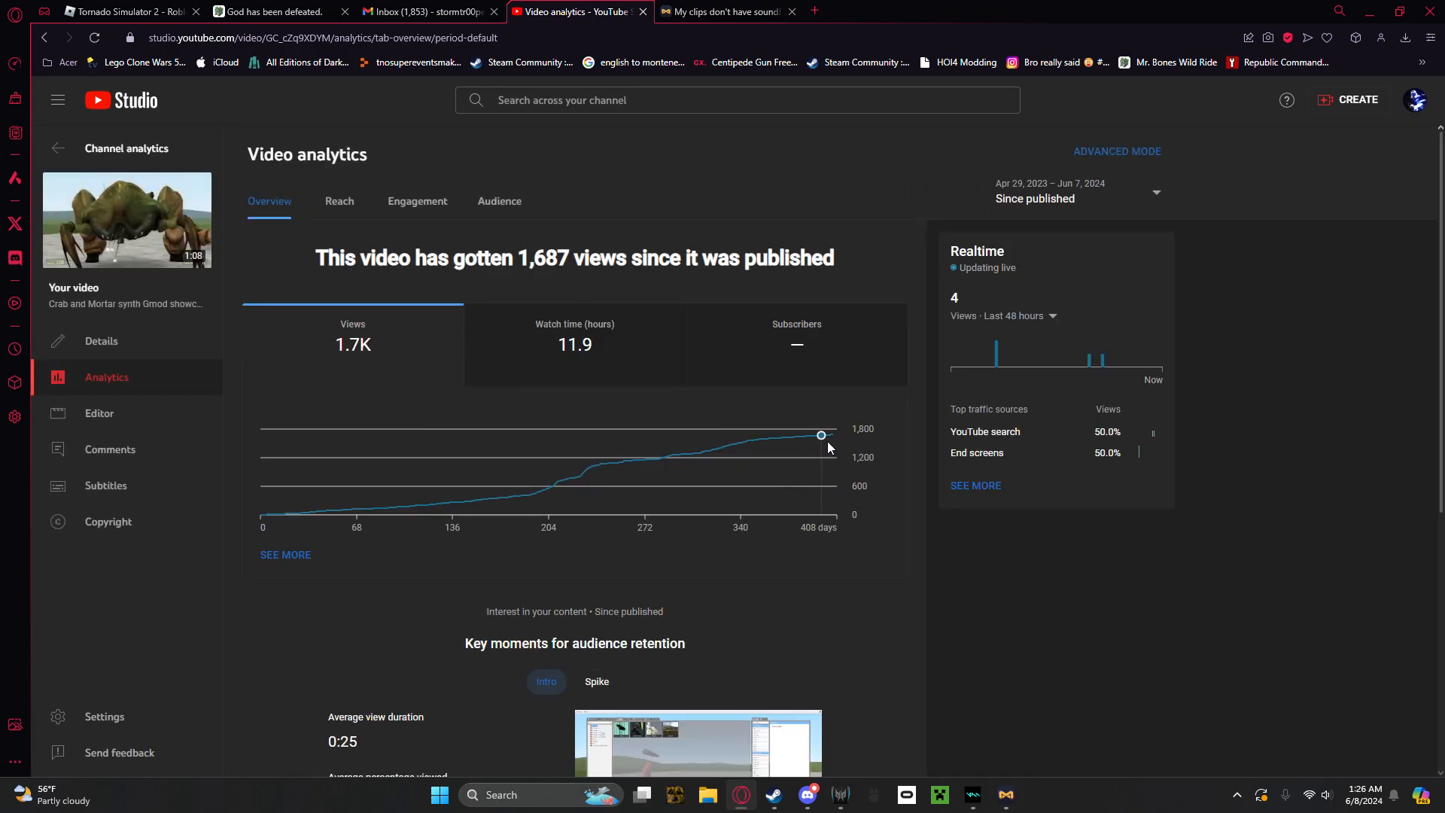
mouse_move(376, 334)
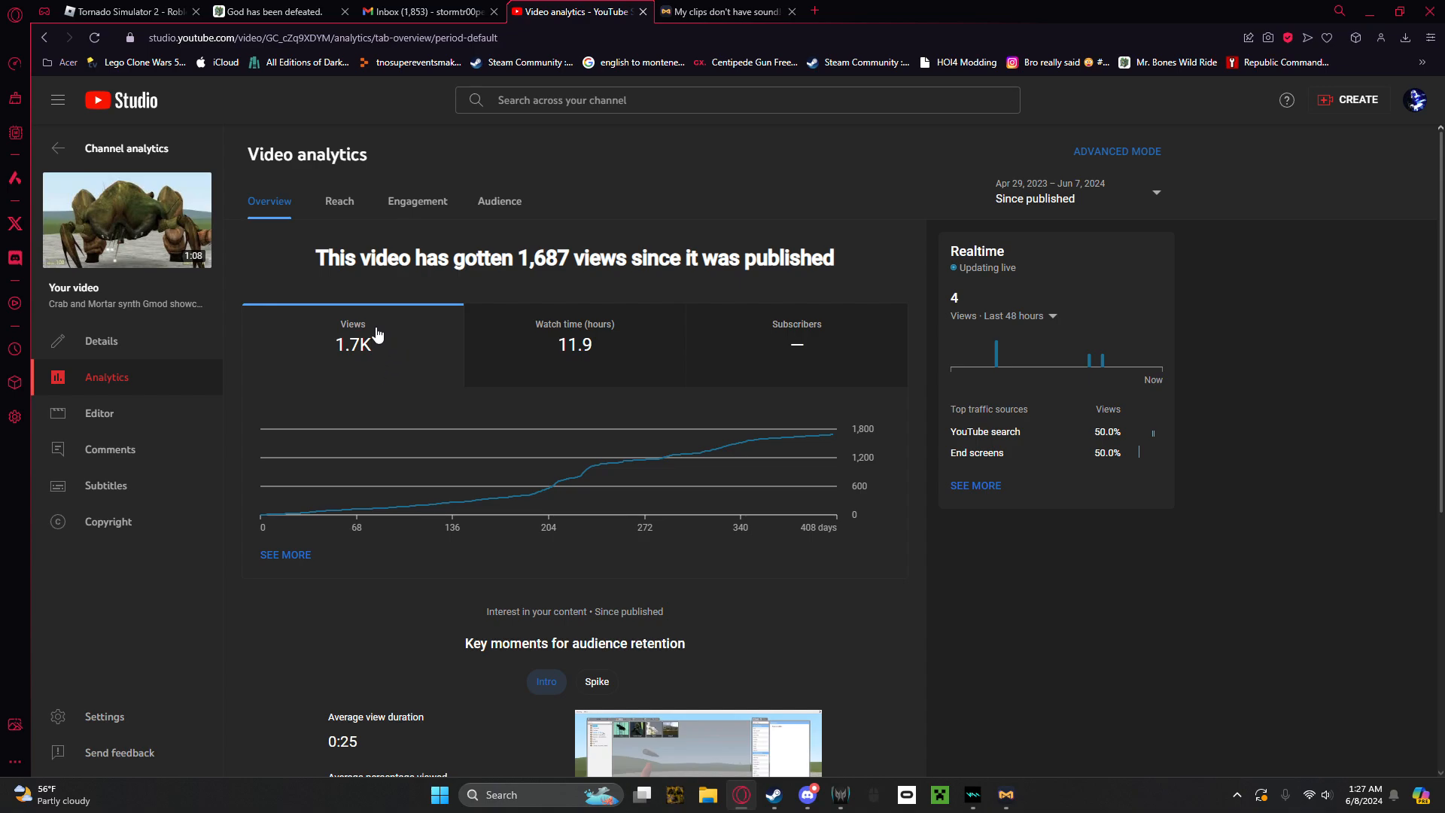
mouse_move(335, 230)
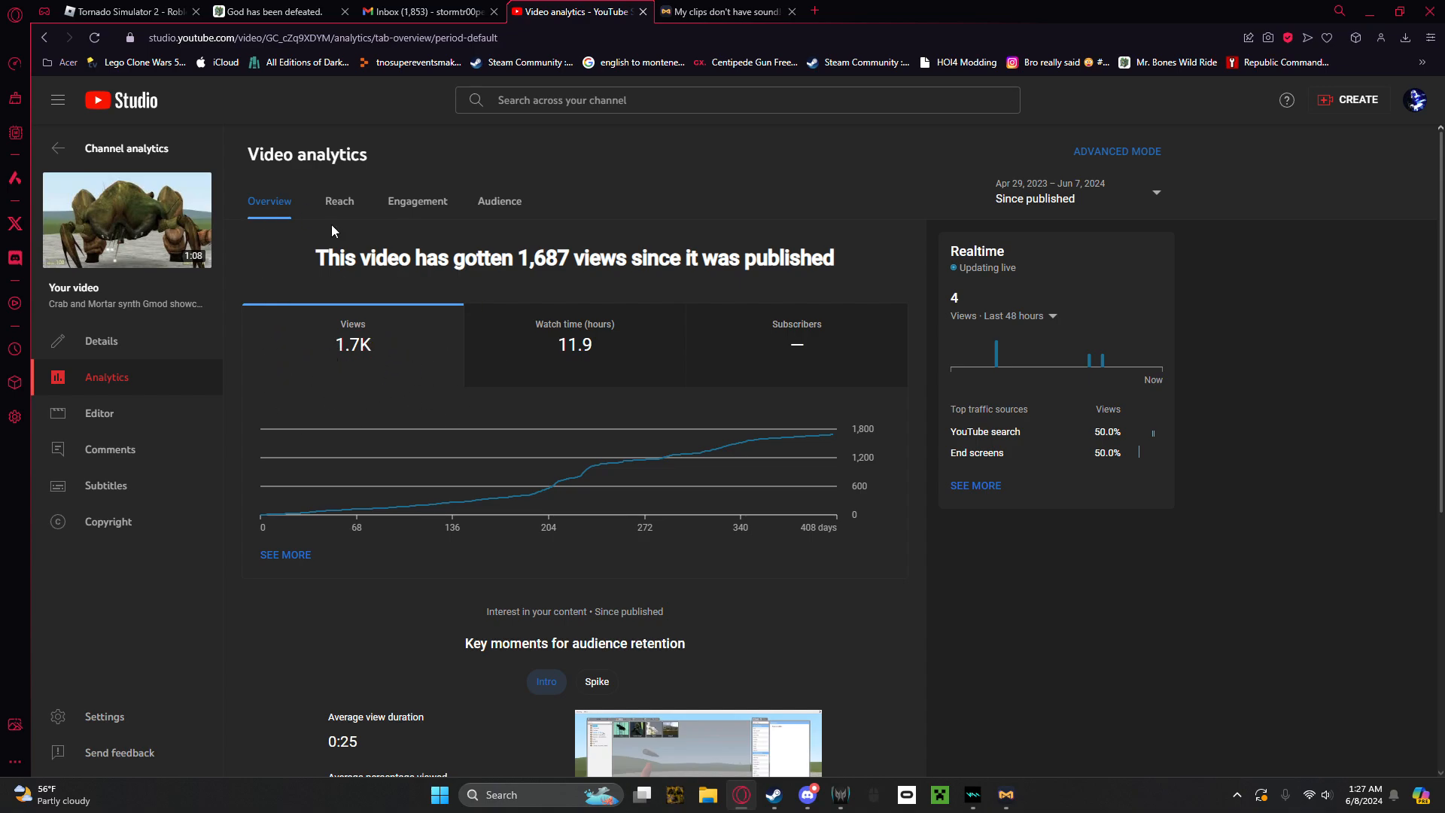
mouse_move(355, 317)
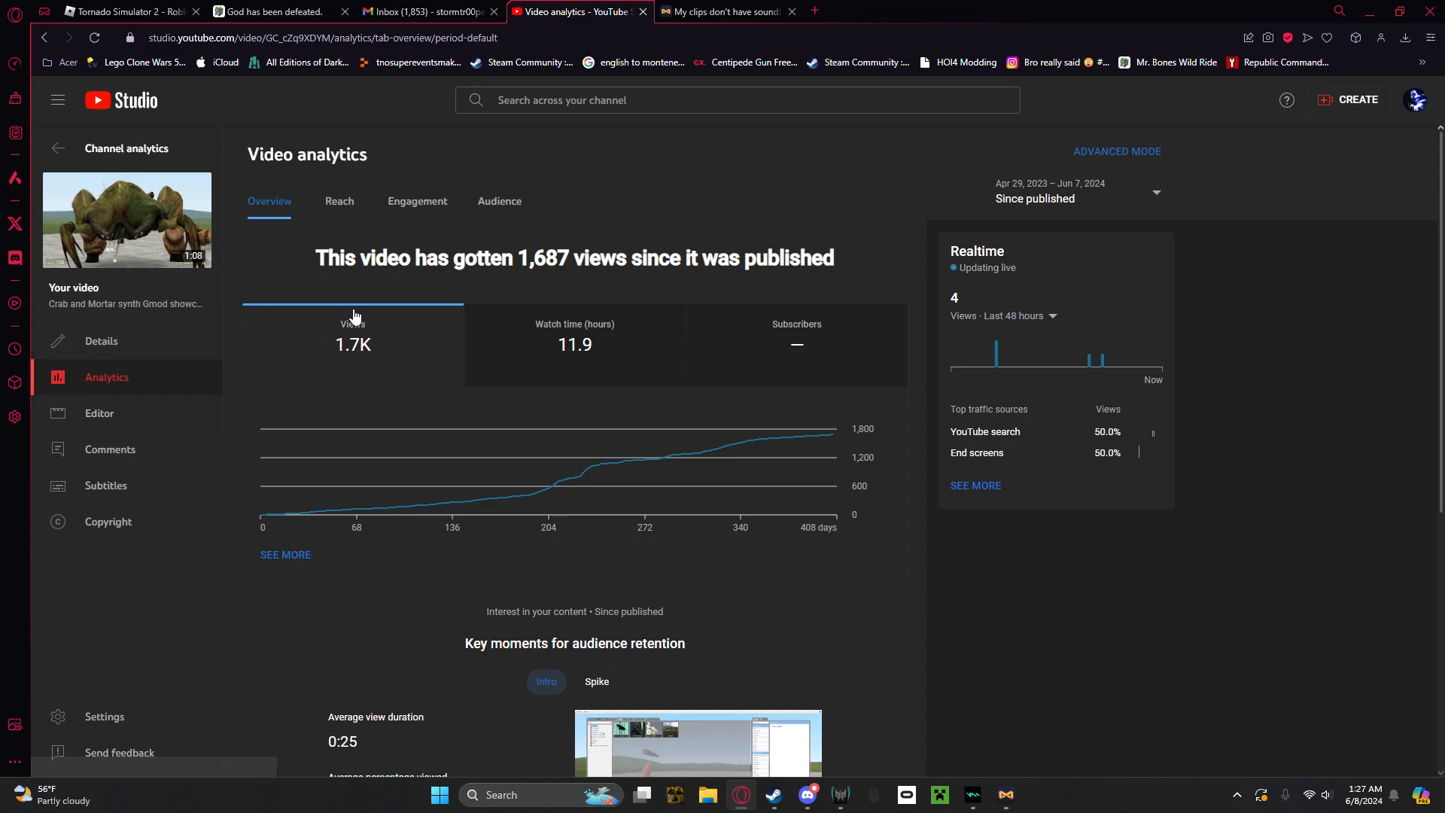
mouse_move(725, 394)
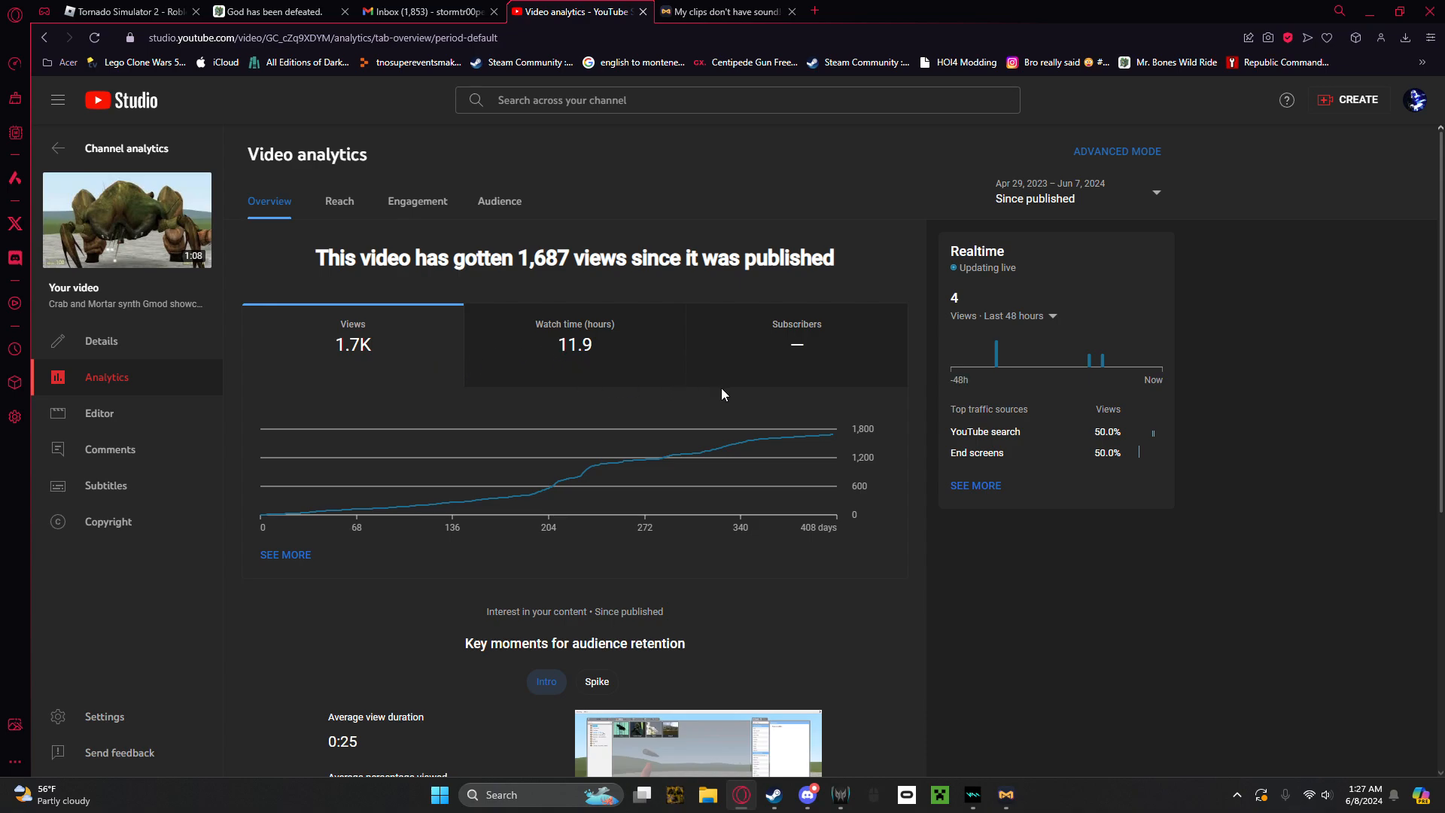
scroll(down, 3)
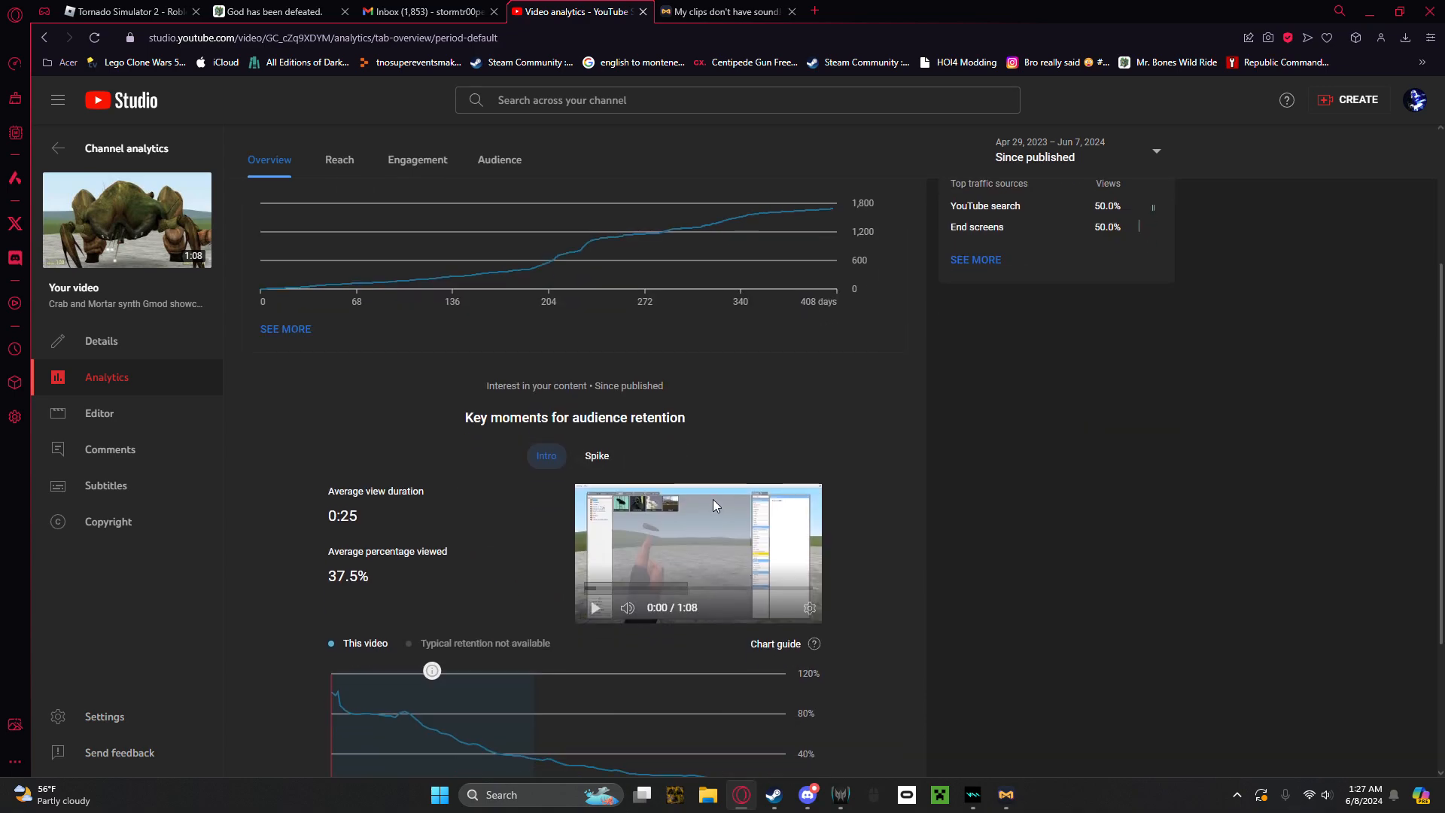
scroll(down, 3)
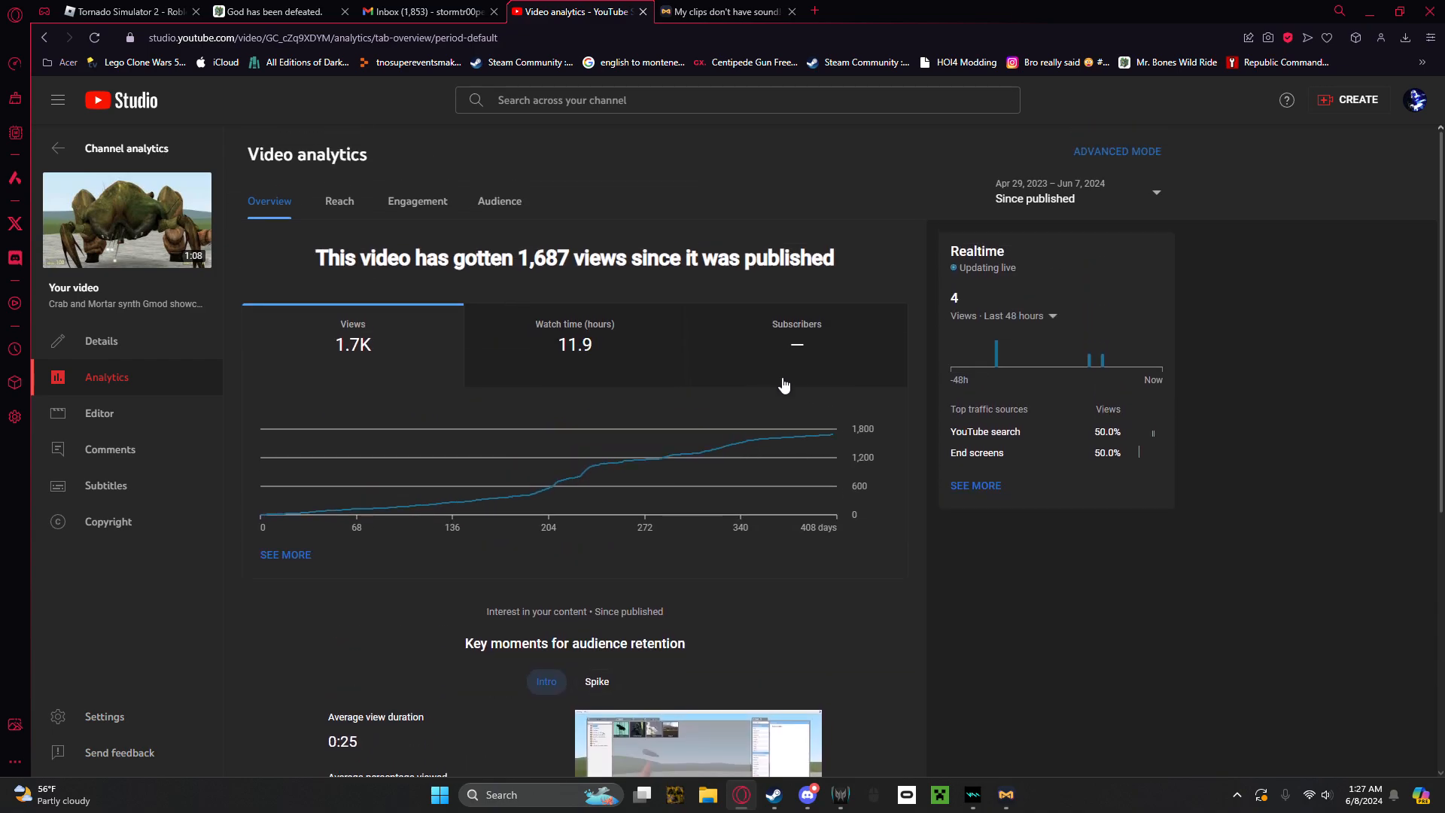
mouse_move(458, 350)
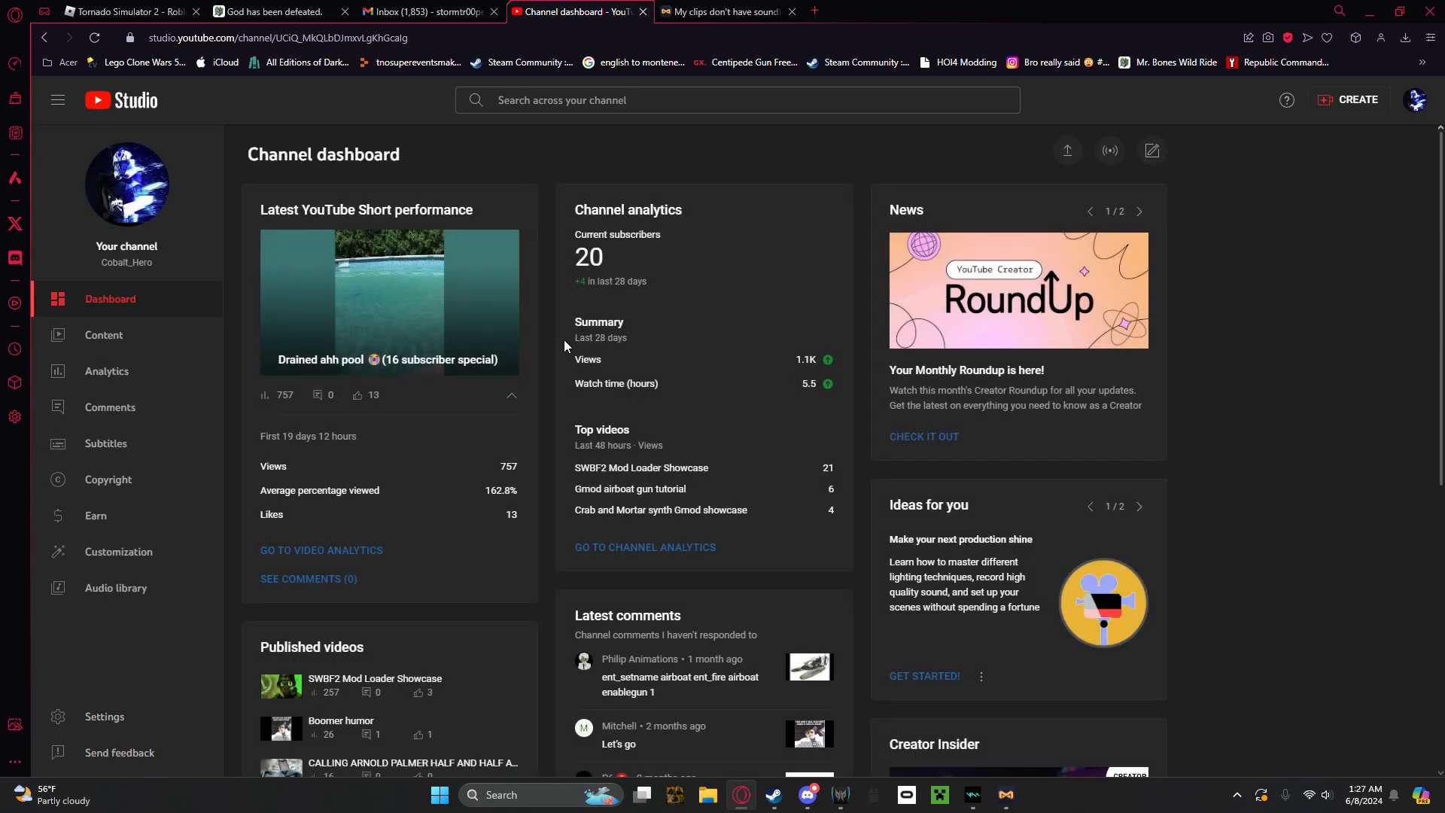
mouse_move(854, 493)
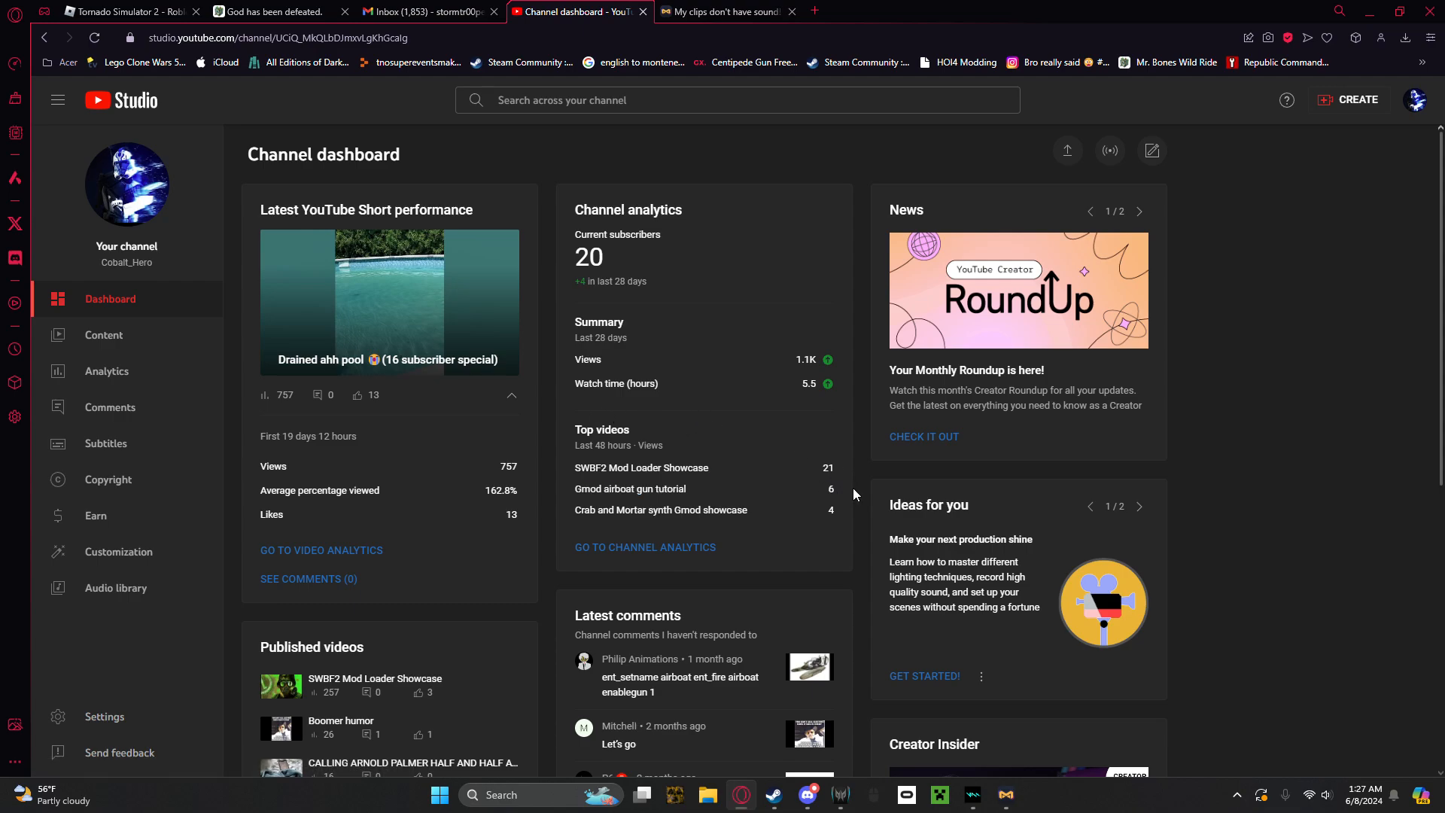